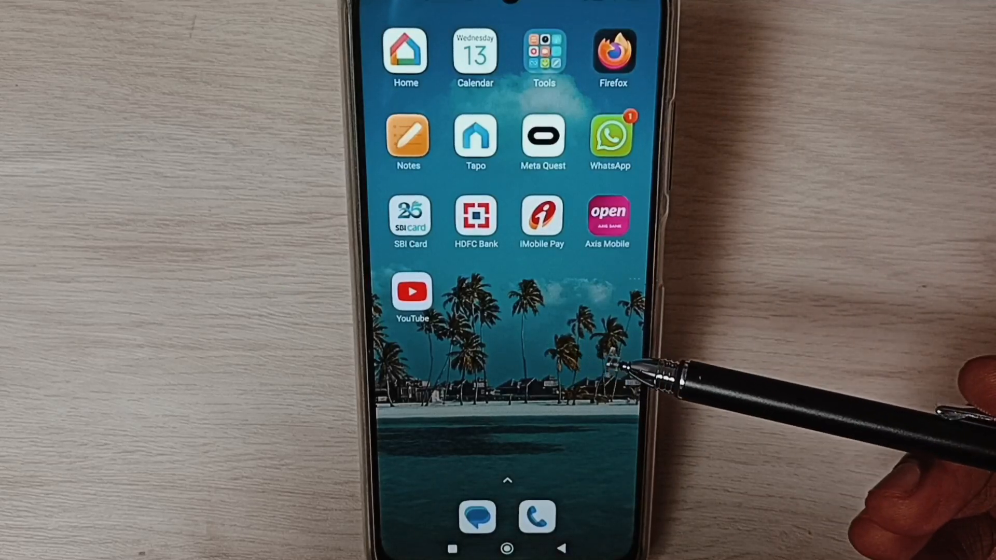
pyautogui.moveTo(558, 381)
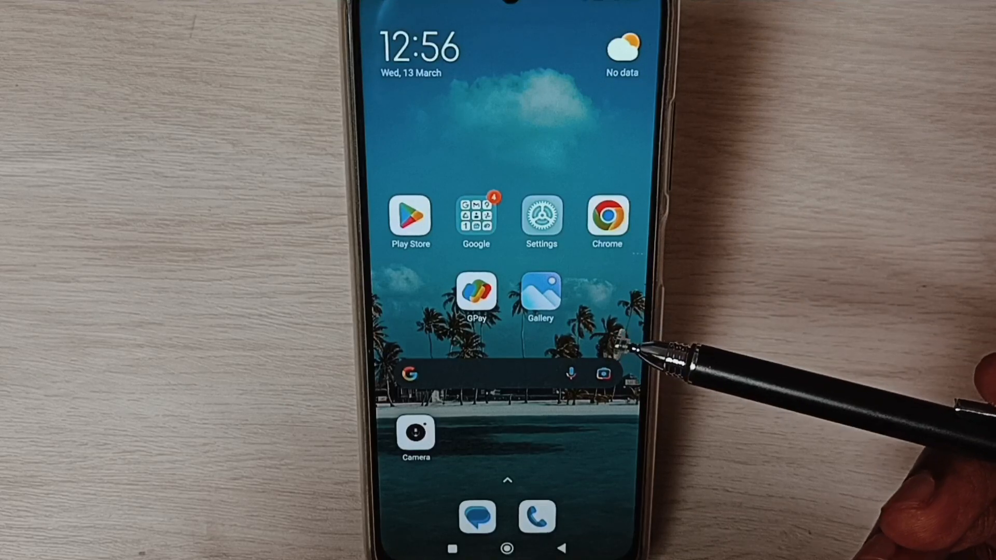
pyautogui.moveTo(609, 219)
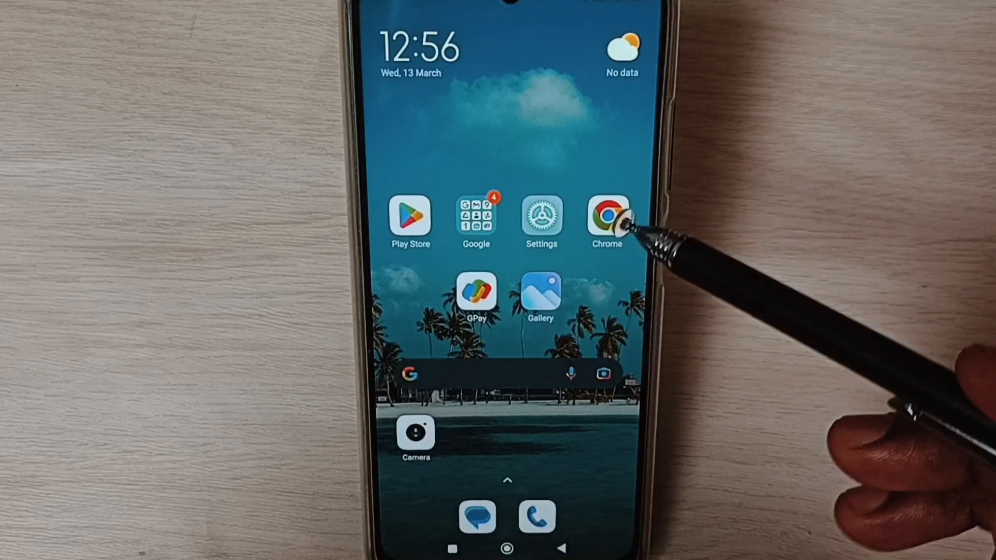
pyautogui.moveTo(541, 219)
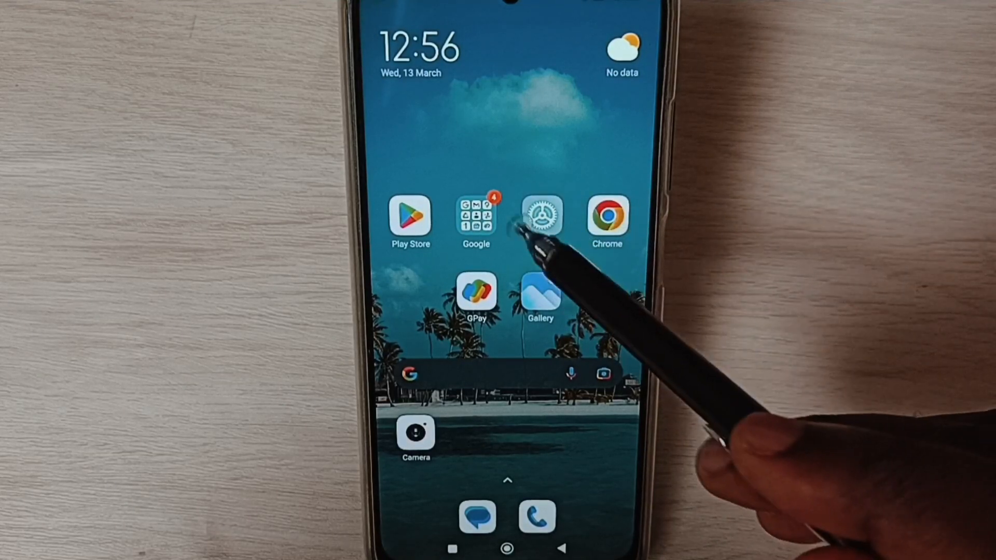
# From the home screen, go into Settings and reach the Passwords & security page
pyautogui.click(541, 216)
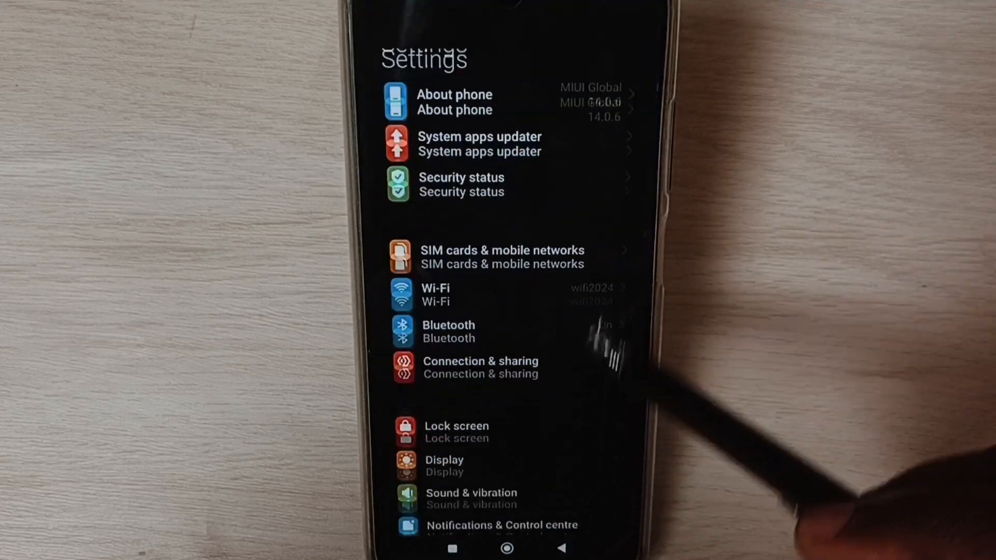
pyautogui.scroll(-3)
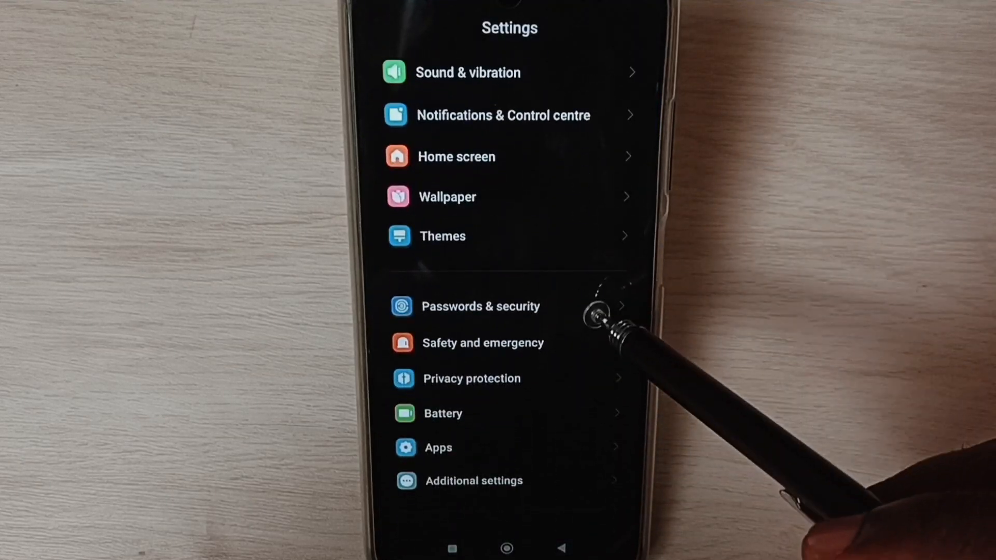
pyautogui.click(480, 305)
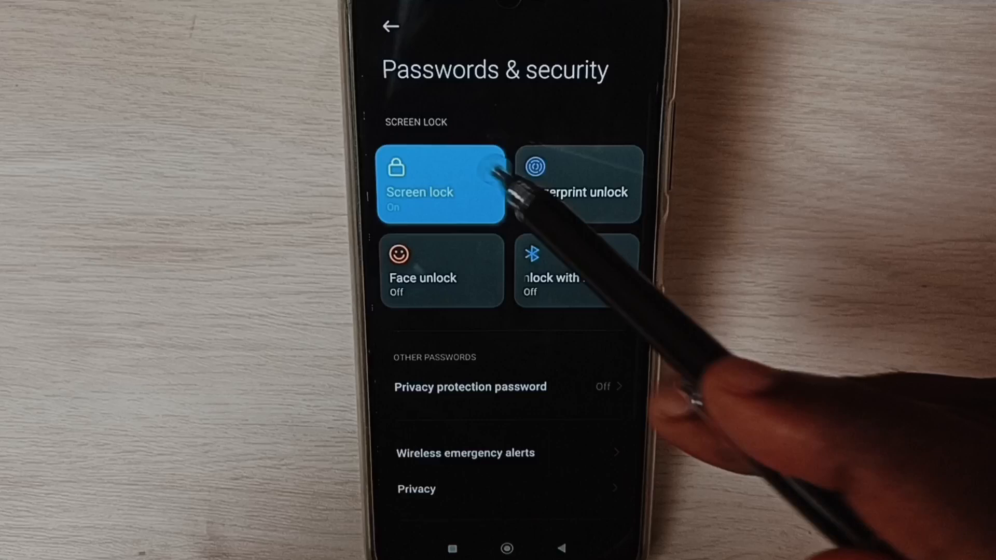
# Enter Screen lock and verify the current PIN to reach the Change screen lock options
pyautogui.click(440, 183)
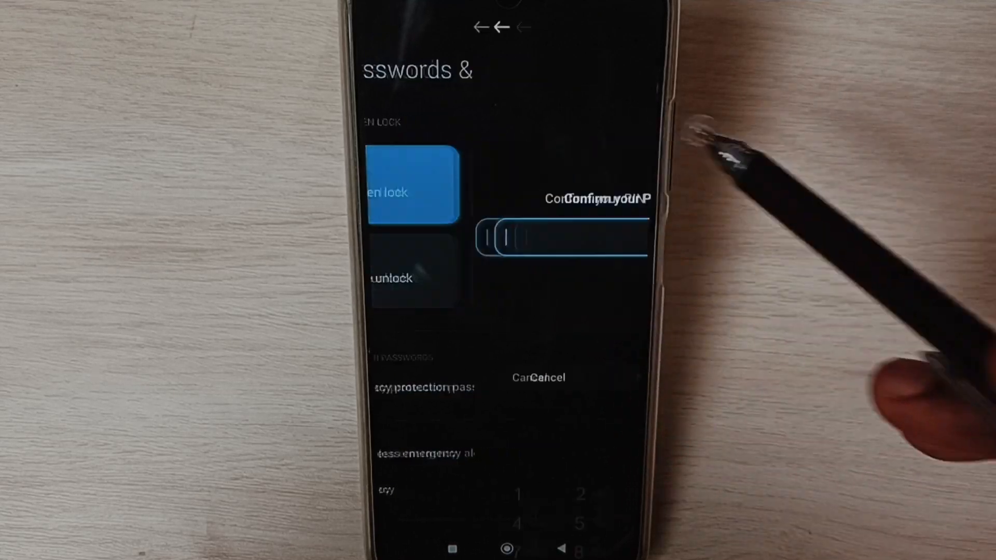
pyautogui.click(437, 428)
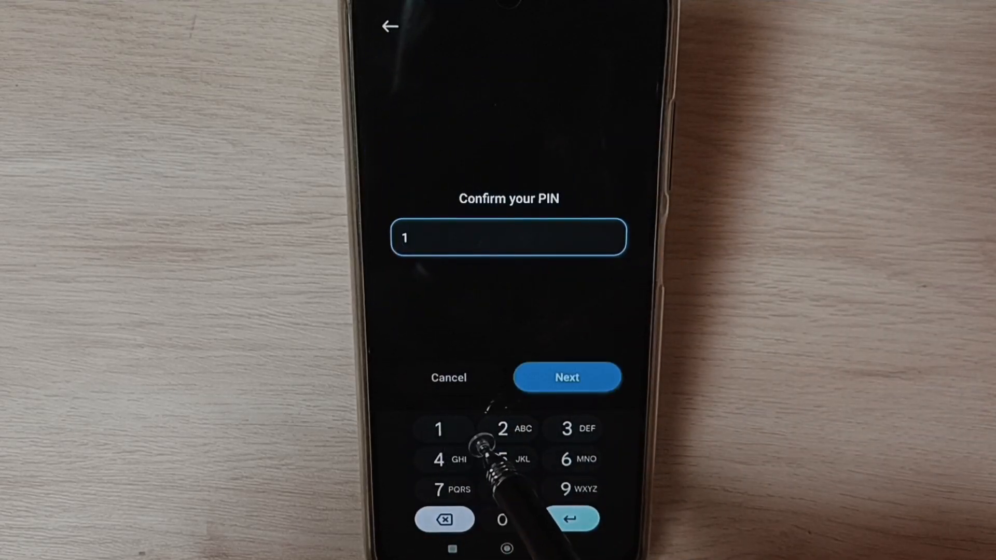
pyautogui.click(502, 458)
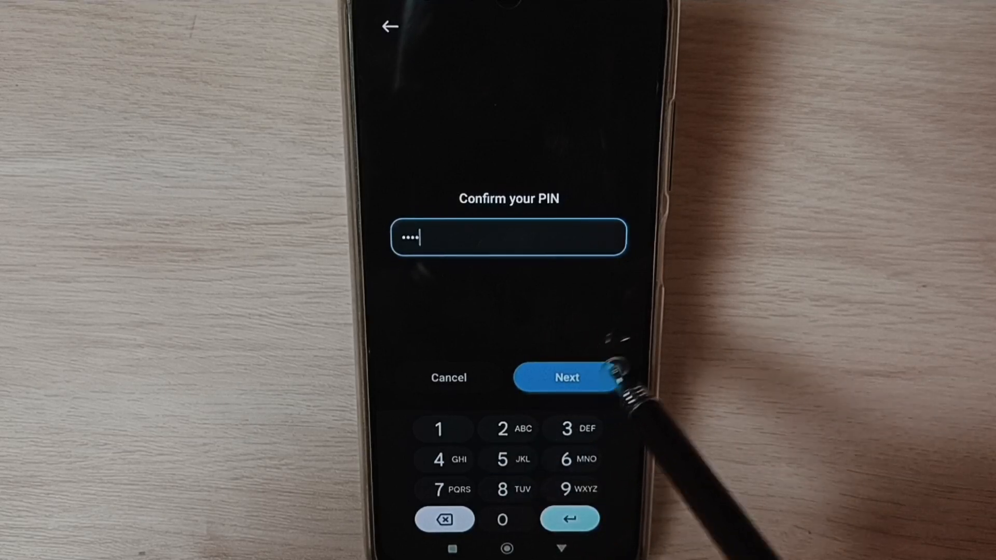
pyautogui.click(564, 377)
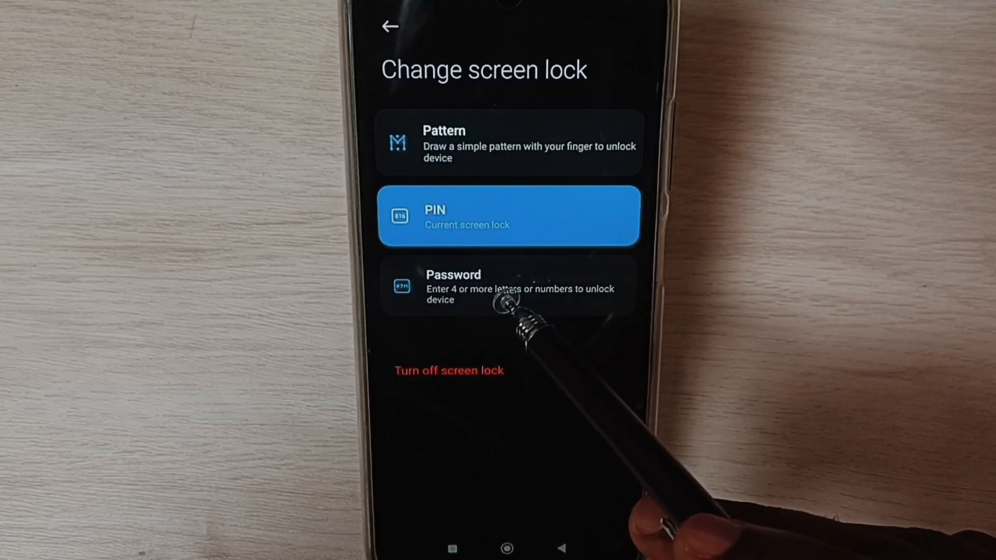
pyautogui.moveTo(563, 130)
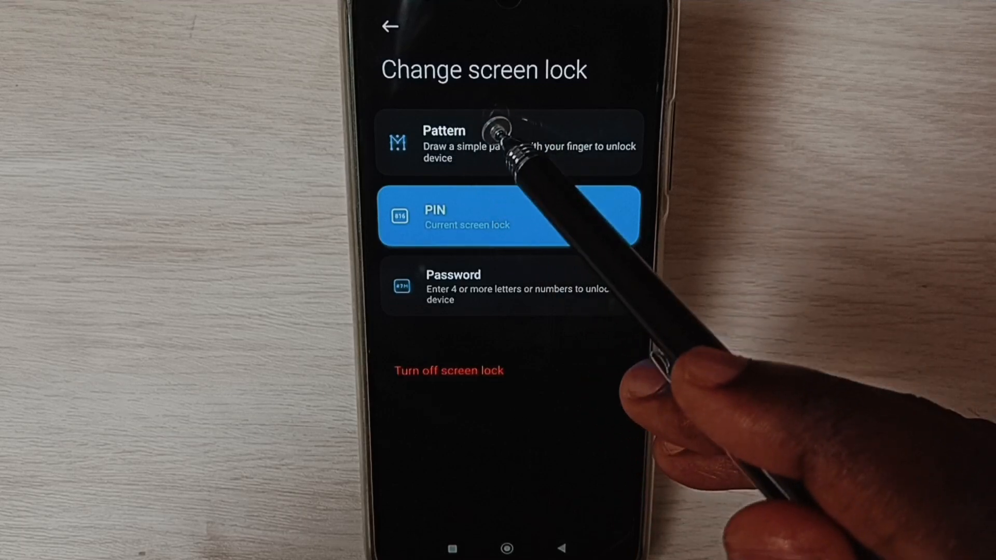
pyautogui.moveTo(508, 146)
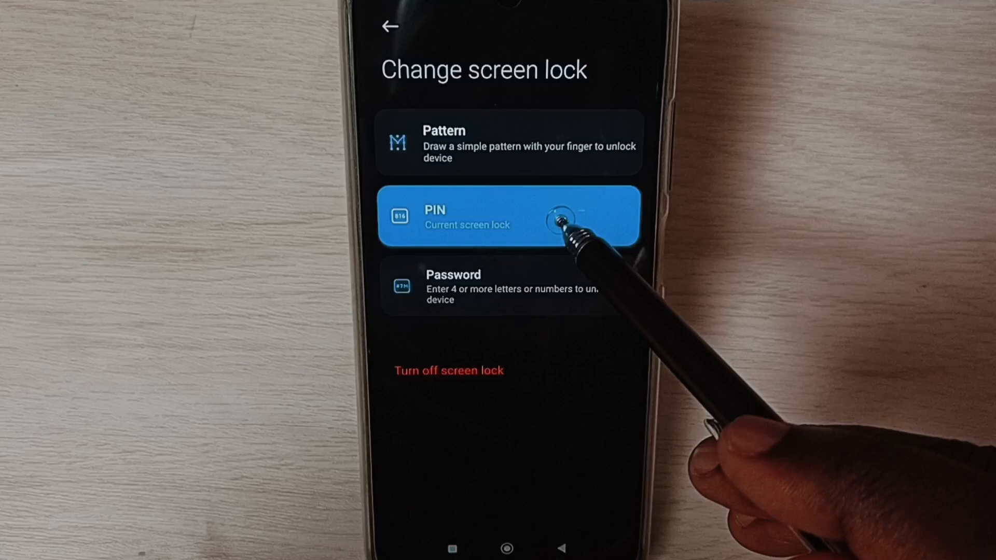
# Choose PIN as the new screen lock type on the Change screen lock page
pyautogui.click(508, 215)
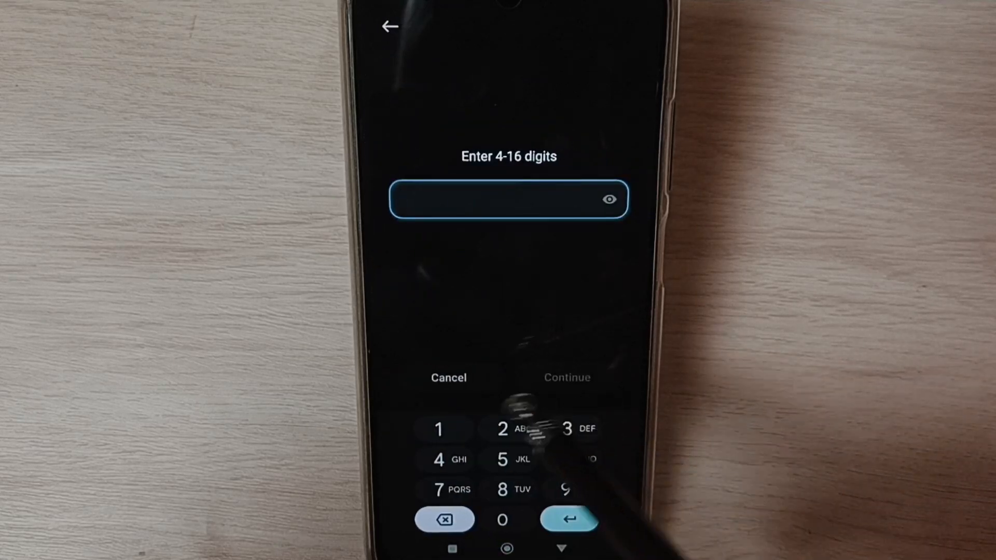
# Enter a new four-digit PIN and continue to the Confirm your PIN screen
pyautogui.click(437, 428)
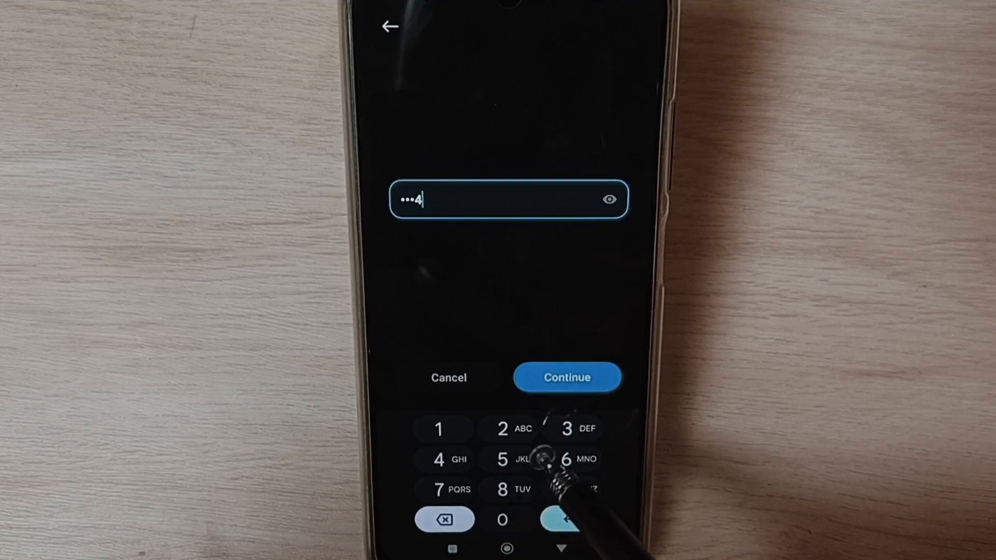
pyautogui.click(566, 378)
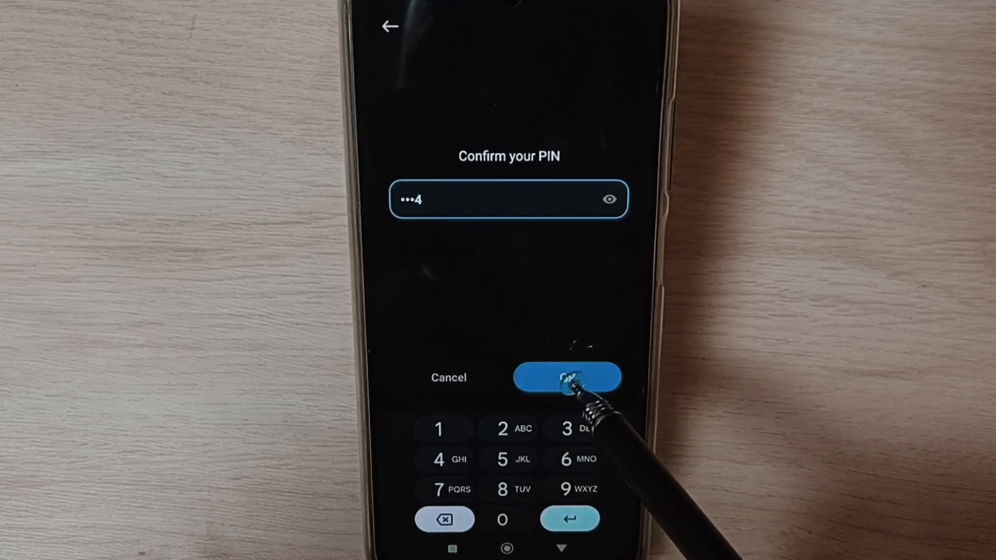
# Confirm the re-entered new PIN so it replaces the old one, returning to Passwords & security
pyautogui.click(566, 378)
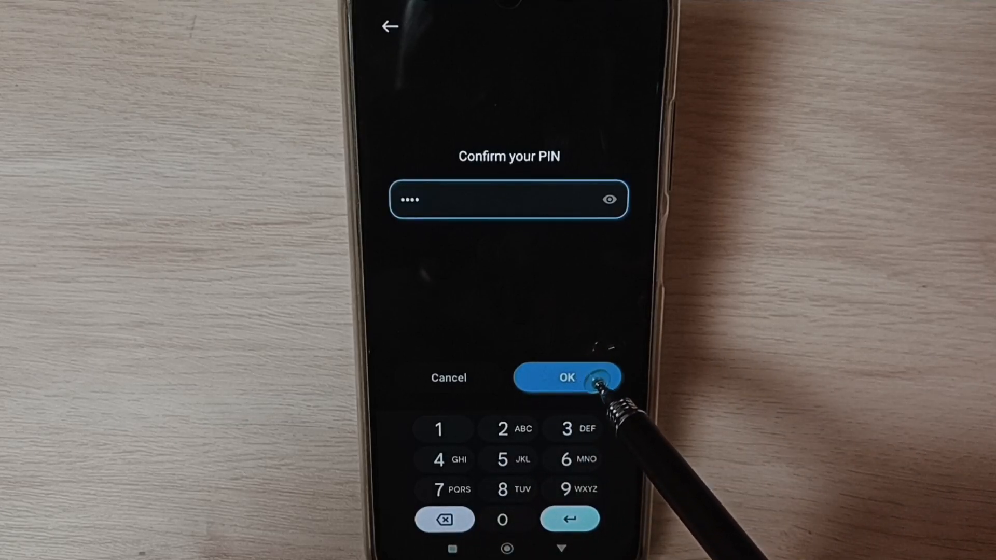
pyautogui.click(566, 377)
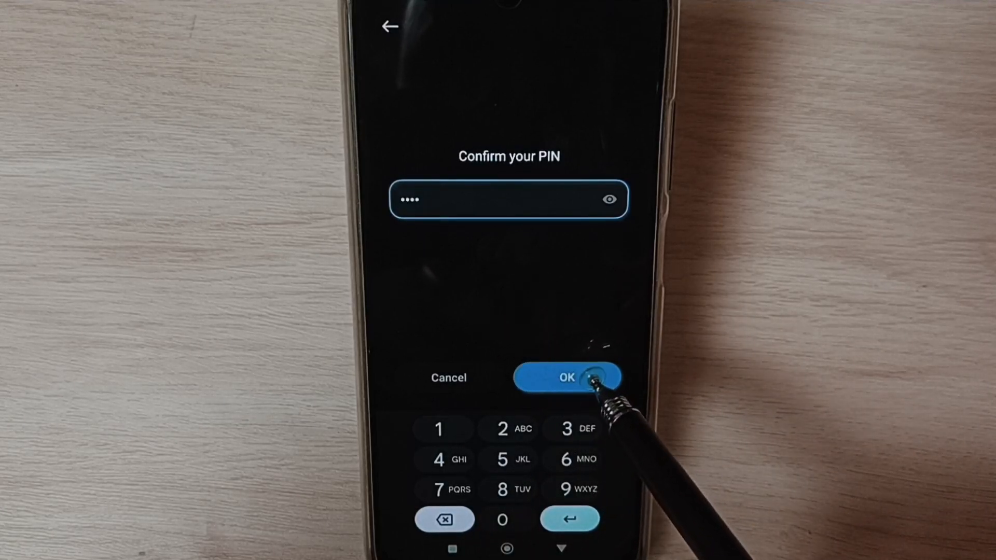
pyautogui.click(567, 377)
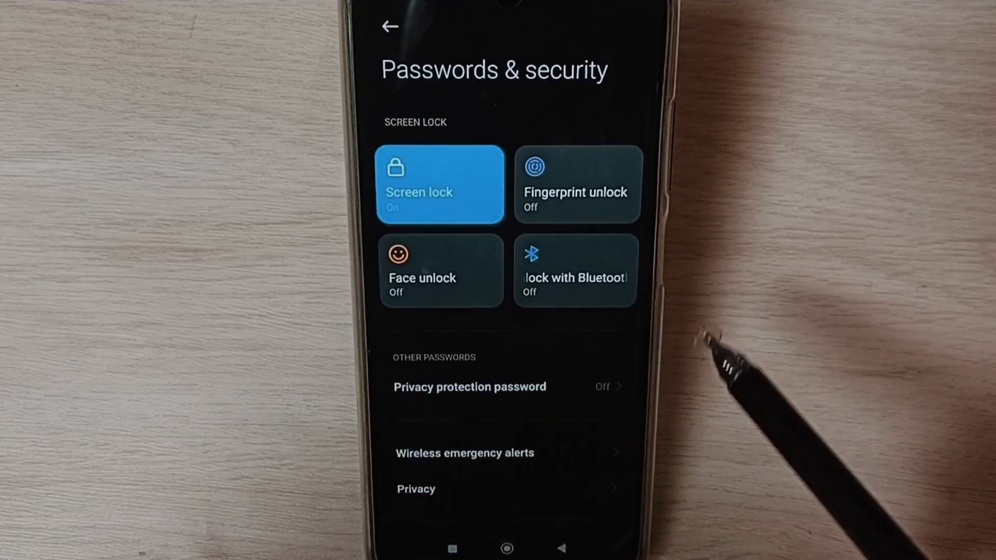